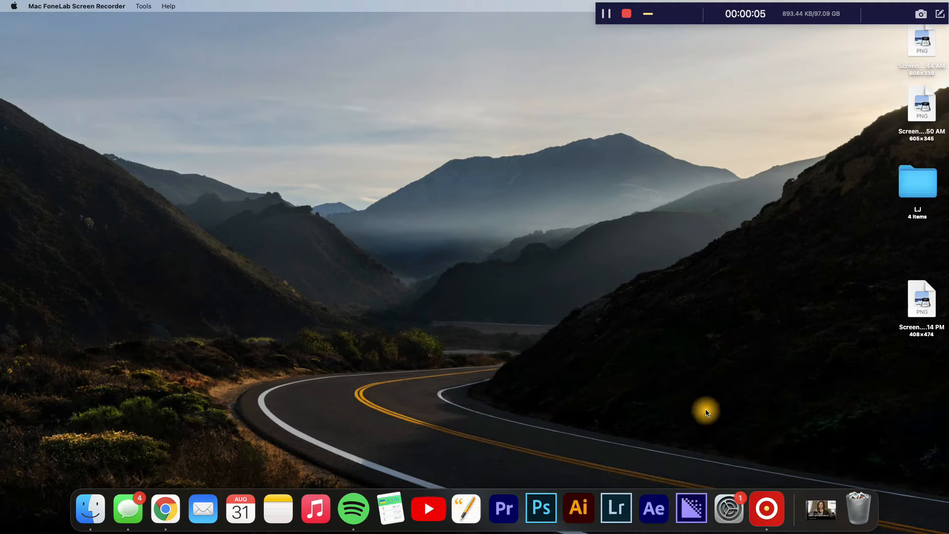
mouse_move(617, 469)
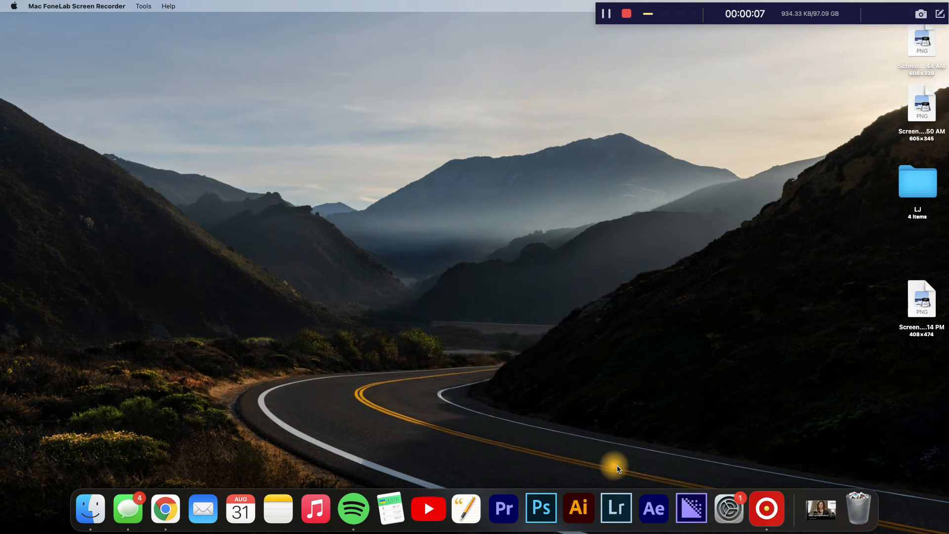
mouse_move(413, 506)
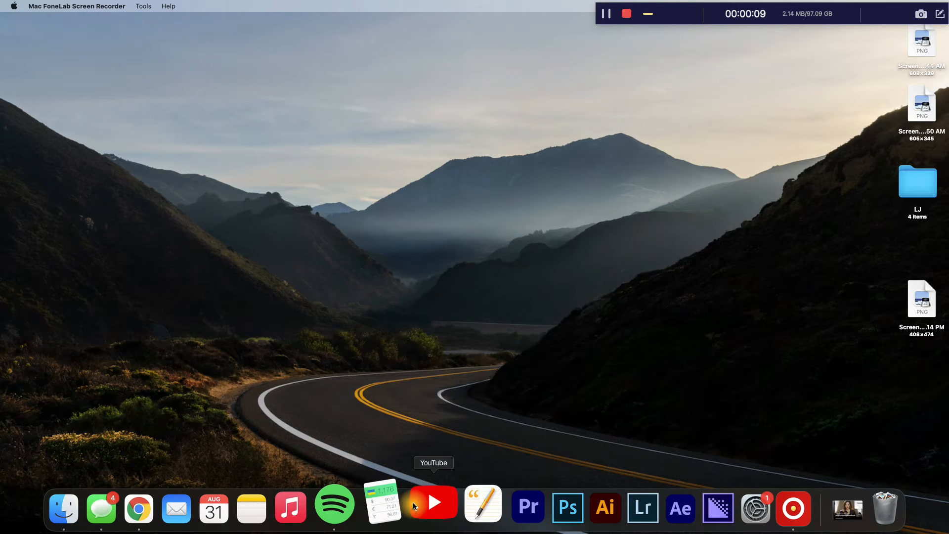
mouse_move(673, 390)
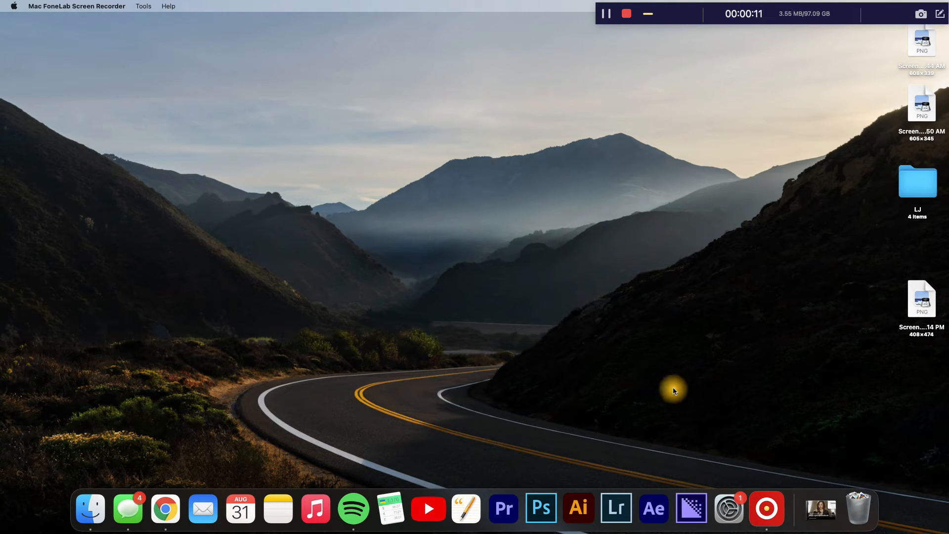
mouse_move(771, 480)
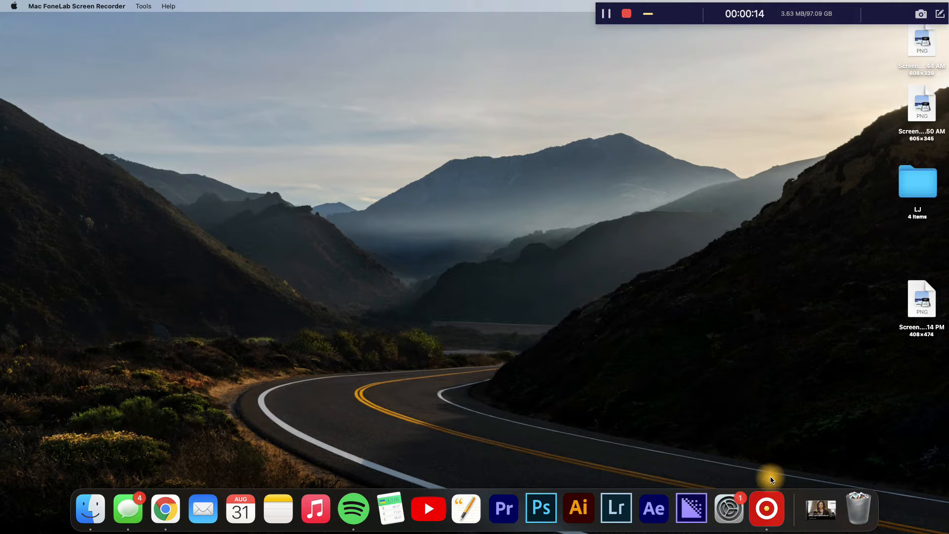
Go into the Dock & Menu Bar pane from the System Preferences grid
click(728, 508)
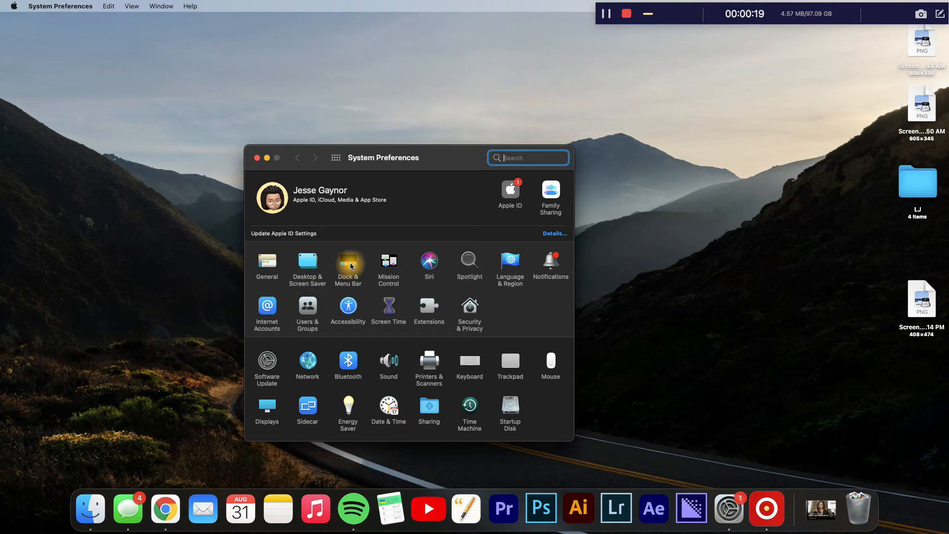
click(348, 261)
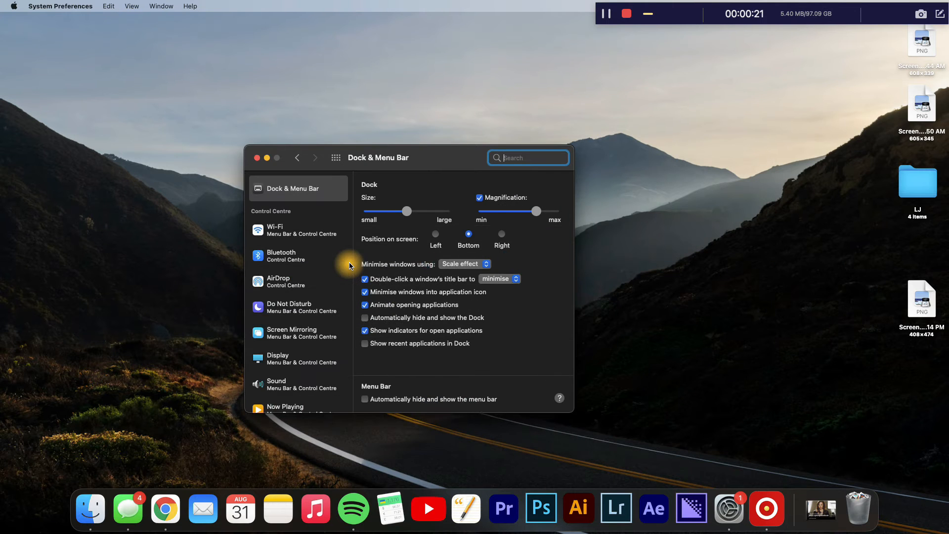
mouse_move(439, 282)
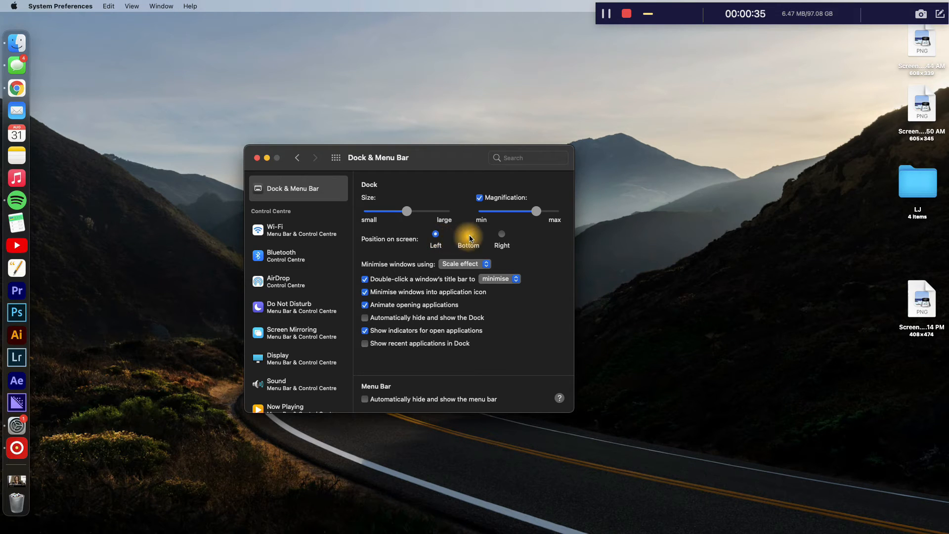
Move the Dock to the Left position, then set it back to Bottom
click(502, 233)
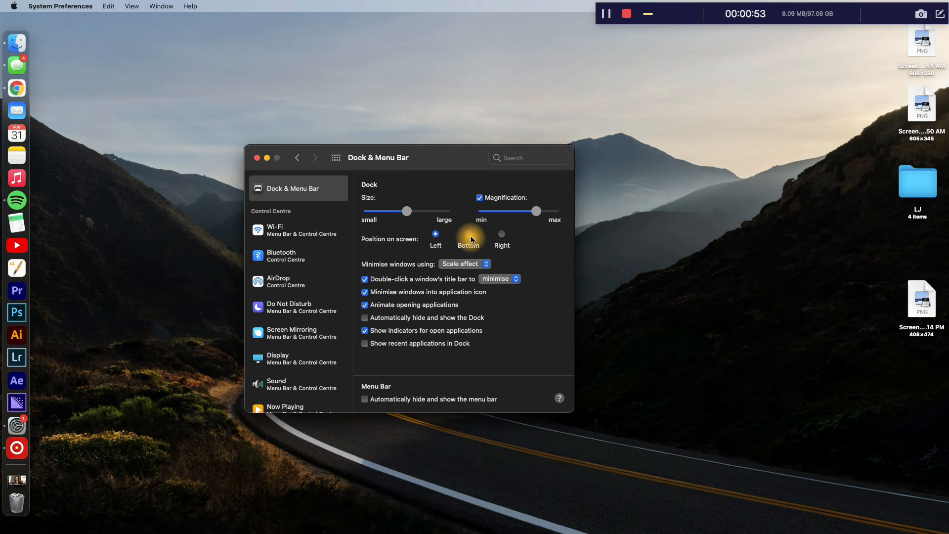
click(435, 233)
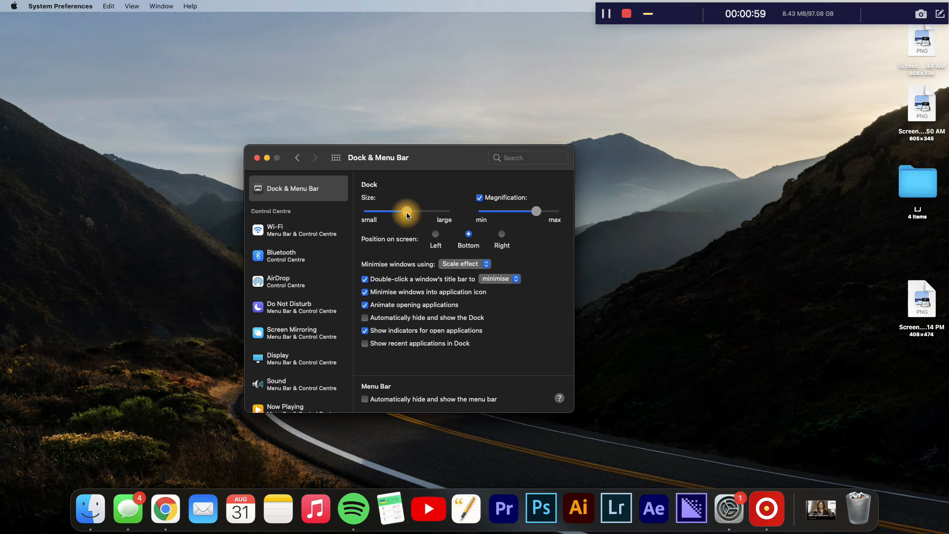
Adjust the Dock Size slider up briefly, then down to a small setting
drag(405, 212, 413, 212)
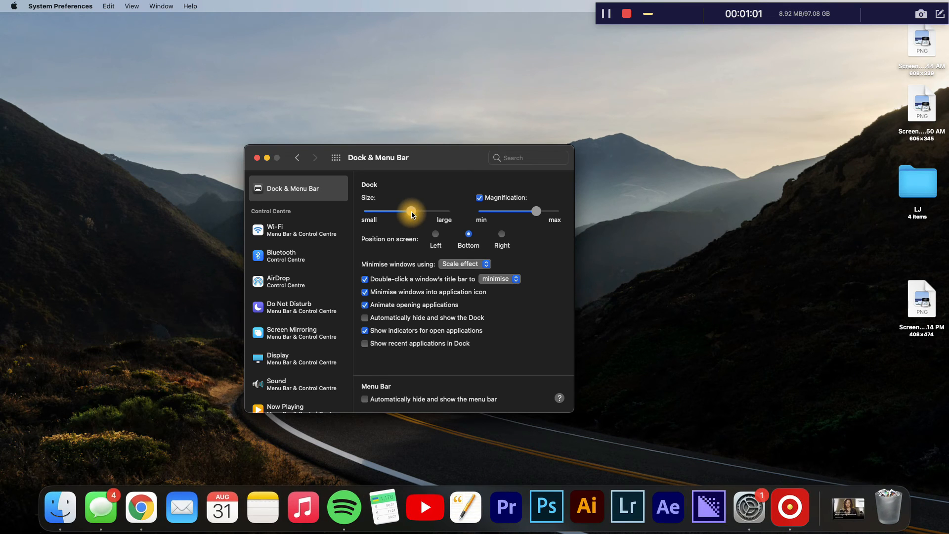
drag(411, 211, 442, 210)
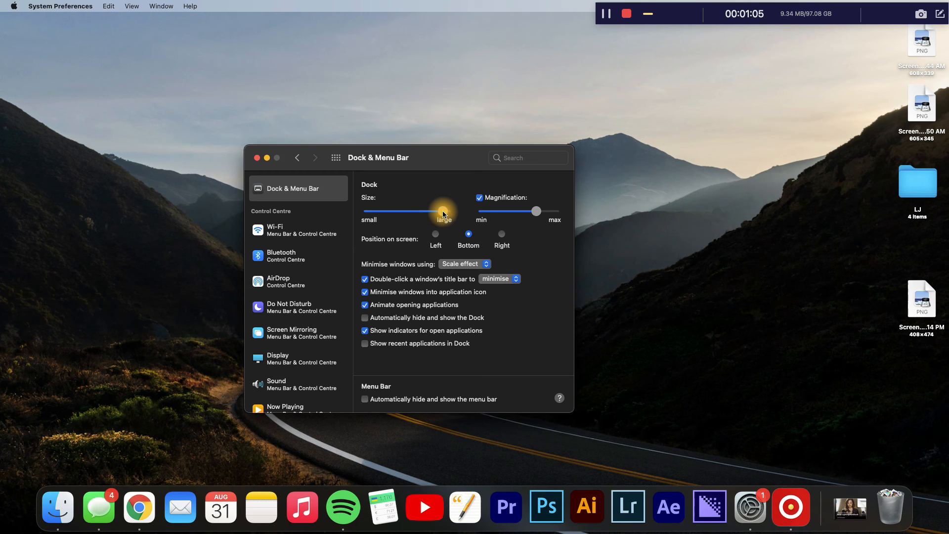
drag(443, 210, 421, 210)
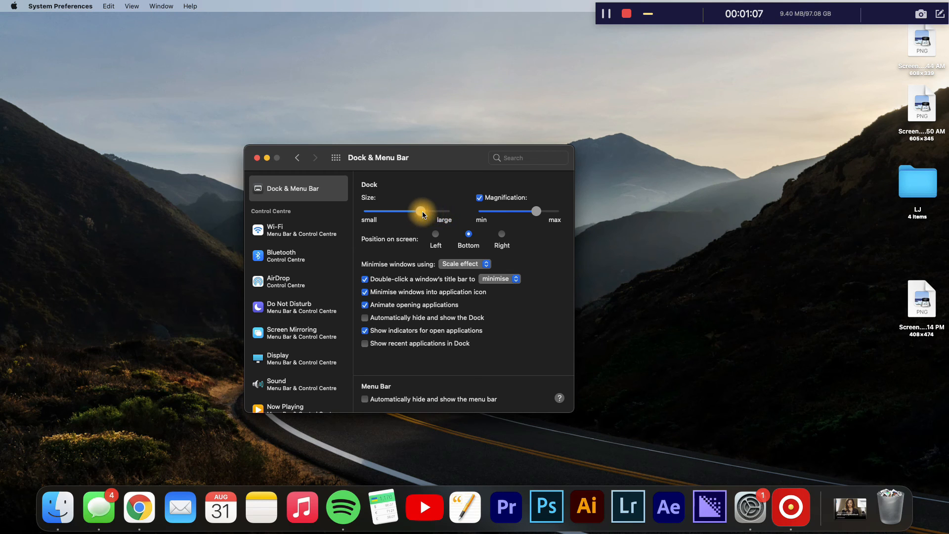
drag(422, 211, 388, 210)
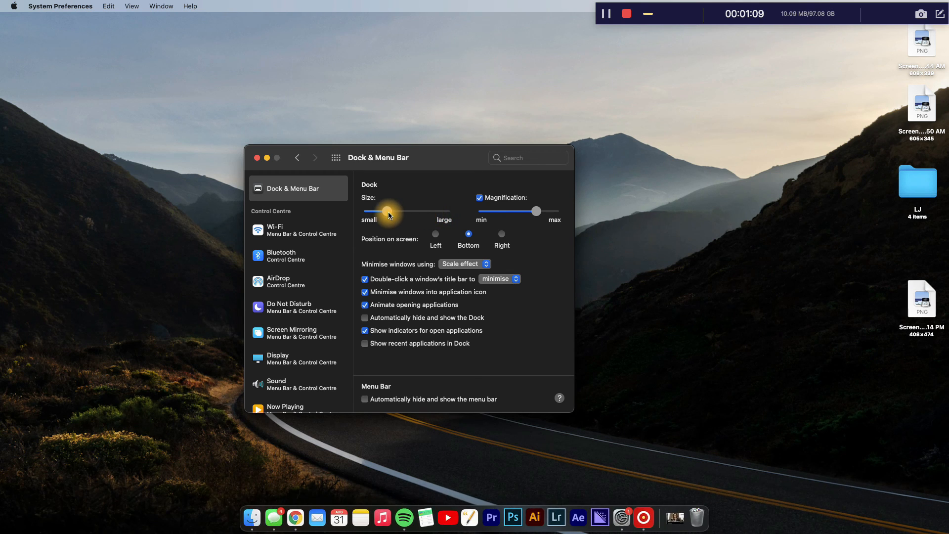
drag(387, 212, 392, 212)
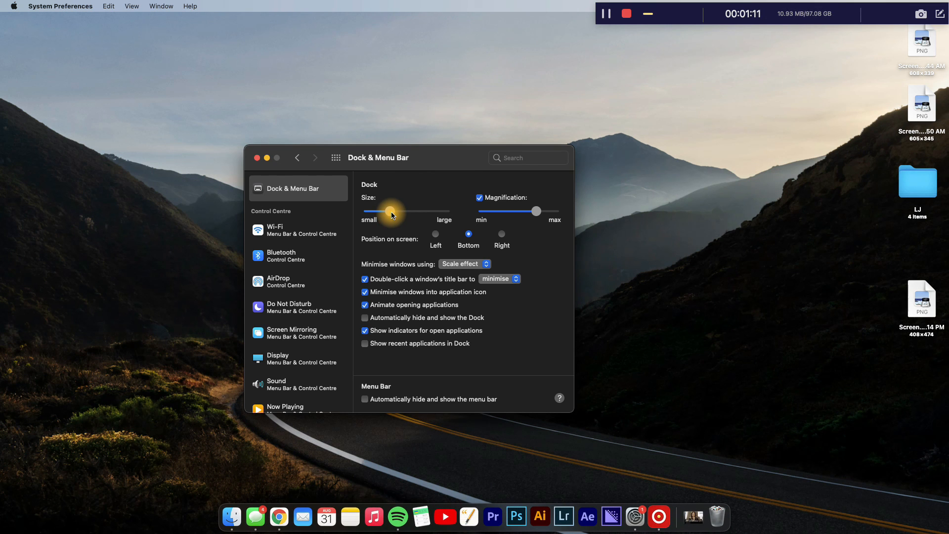